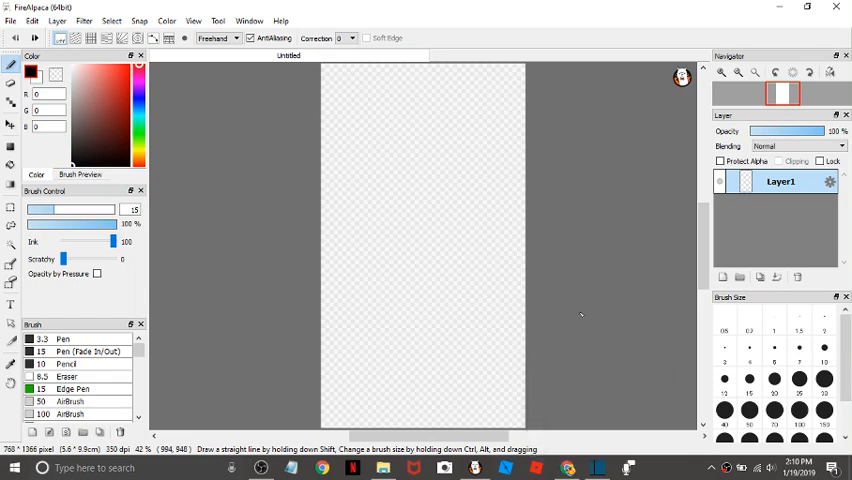
mouse_move(580, 316)
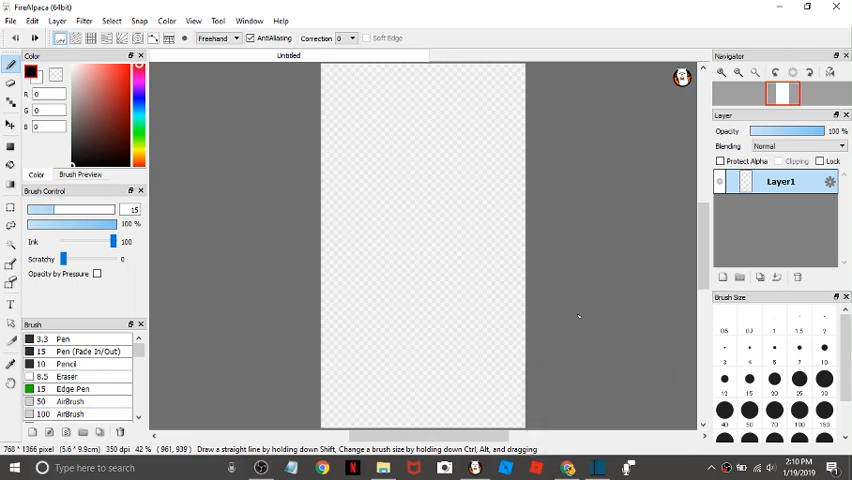
mouse_move(458, 252)
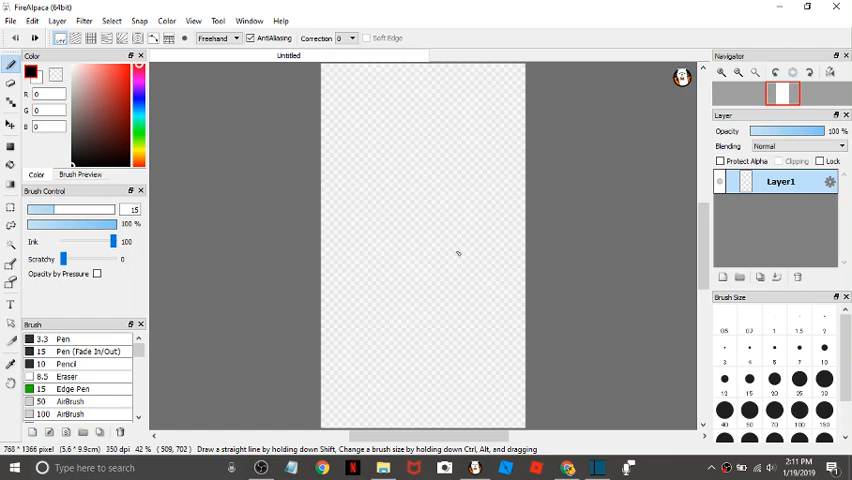
mouse_move(456, 300)
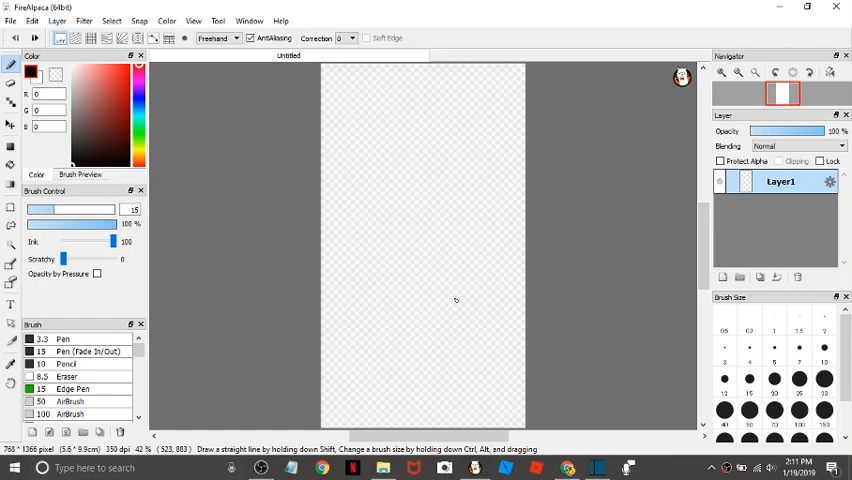
mouse_move(480, 200)
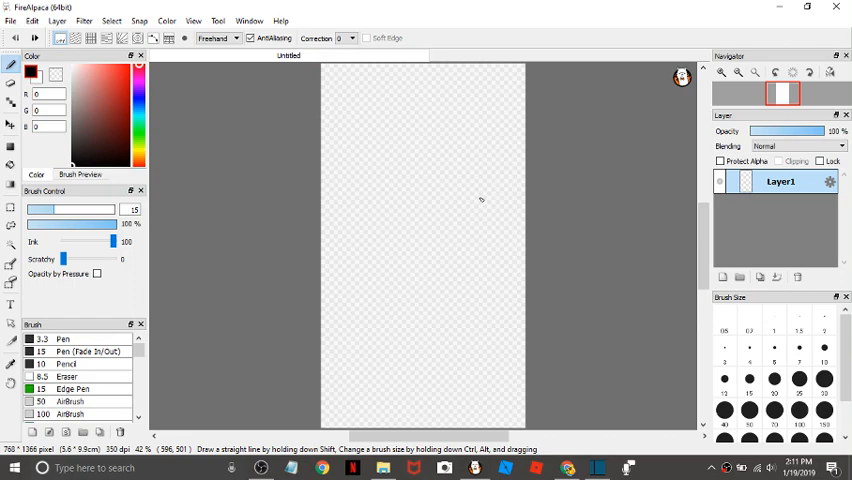
mouse_move(466, 260)
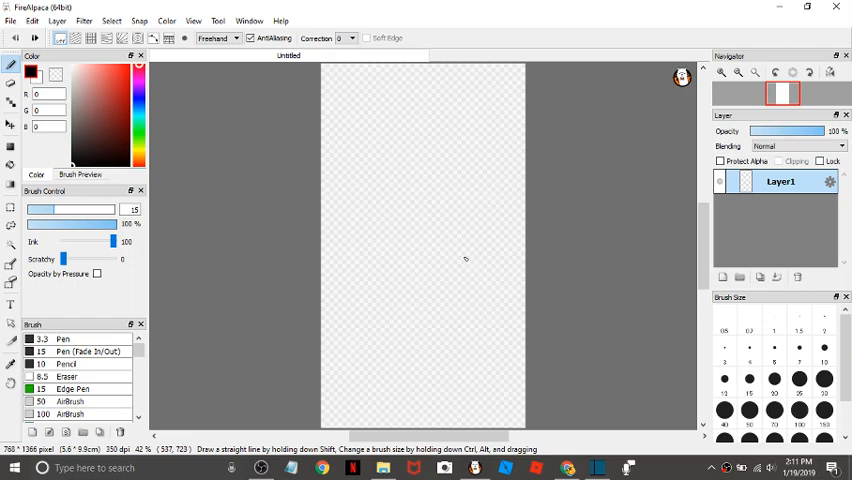
mouse_move(476, 288)
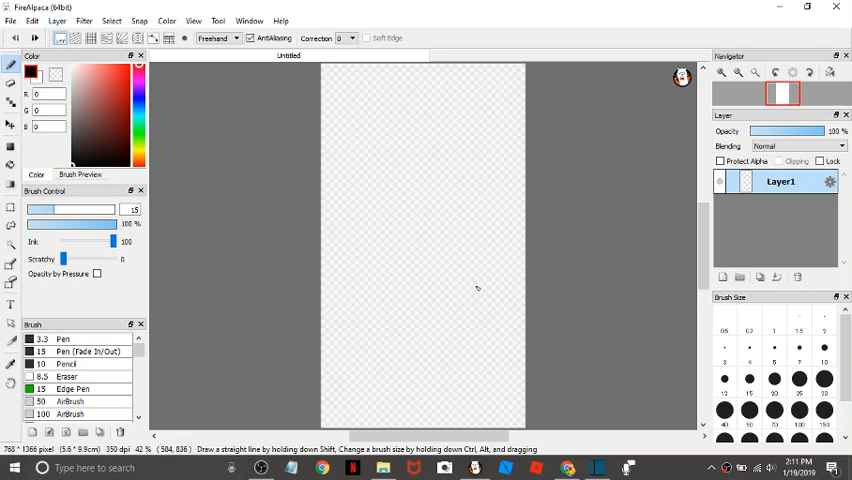
mouse_move(368, 178)
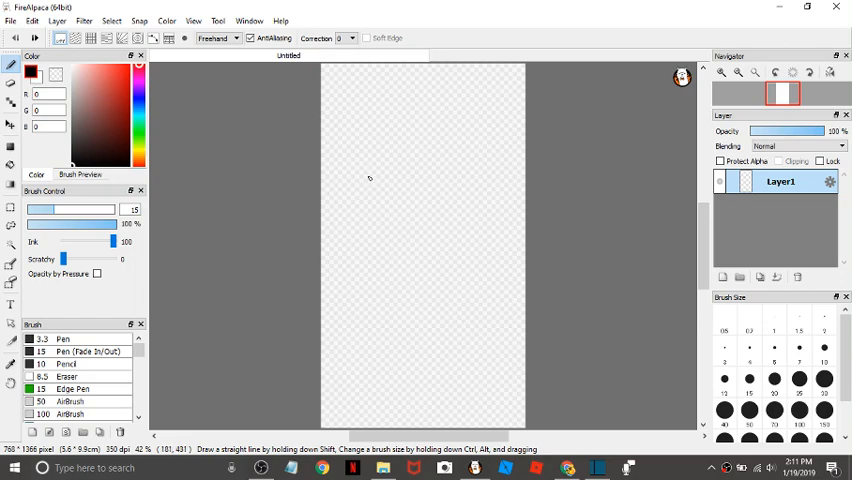
mouse_move(432, 178)
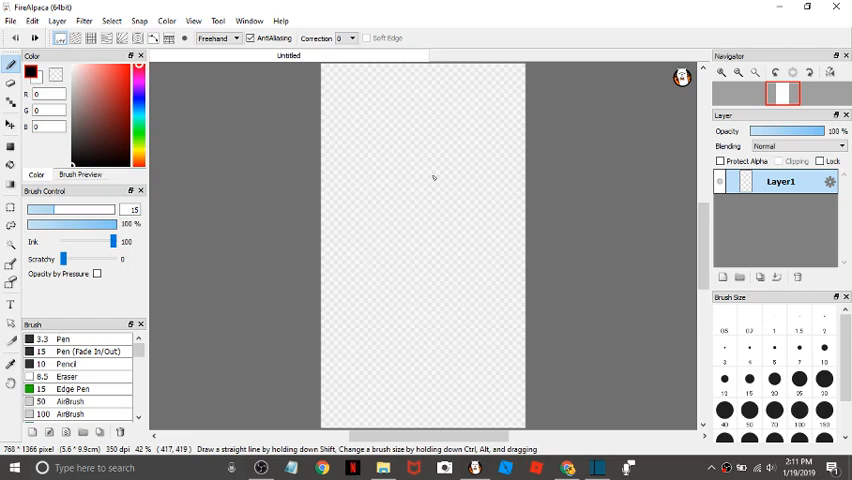
mouse_move(332, 268)
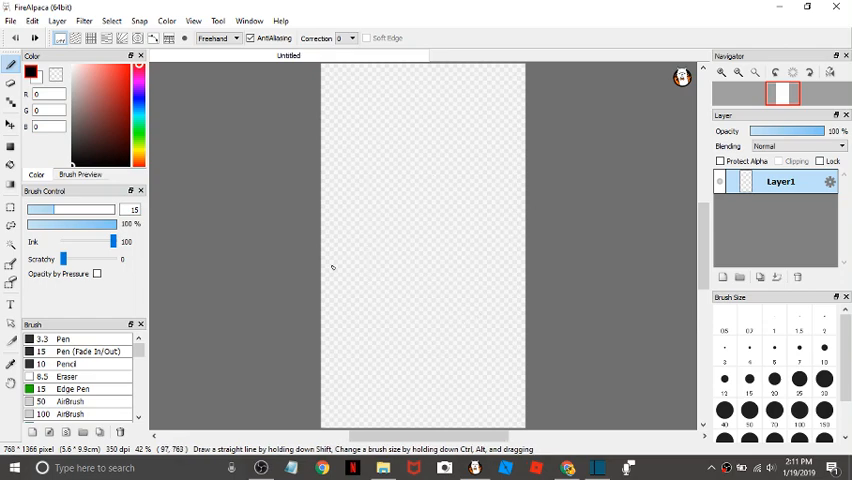
Scribble Pen strokes at two brush sizes, then clear the layer back to blank.
click(64, 340)
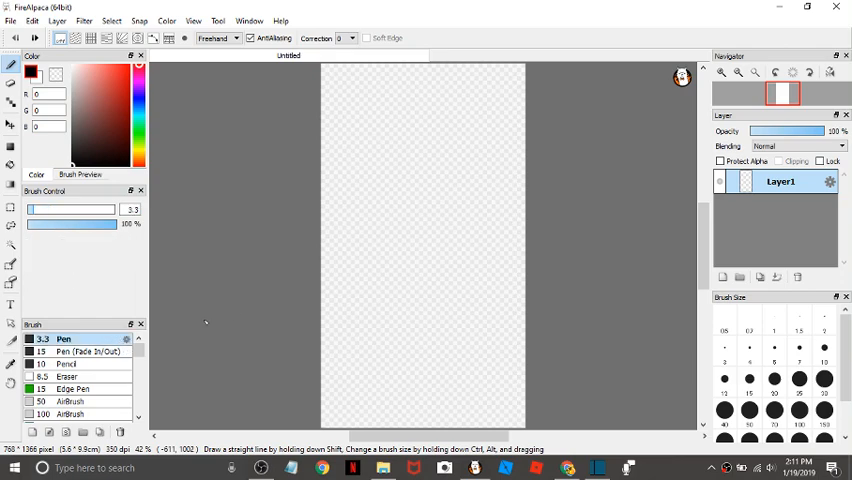
drag(384, 304, 450, 330)
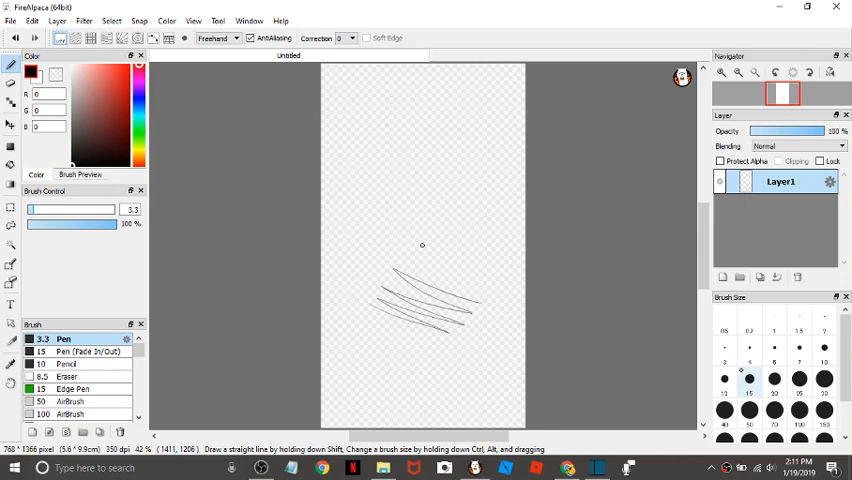
drag(430, 204, 496, 270)
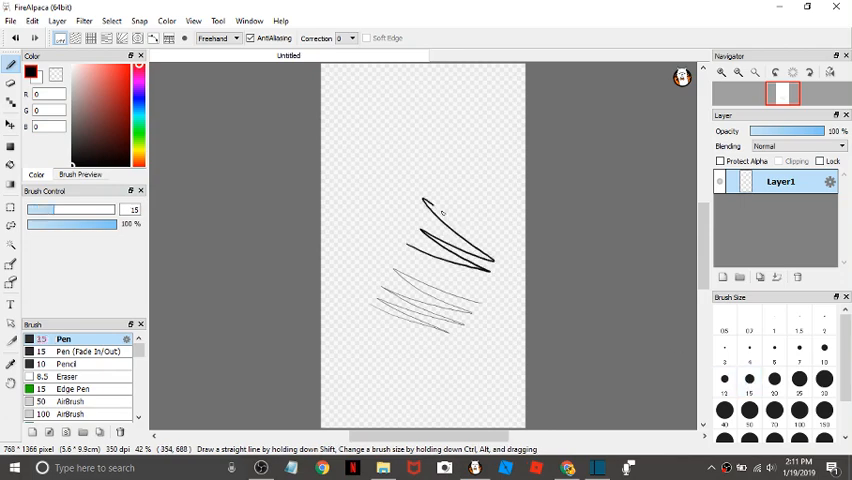
drag(430, 210, 504, 244)
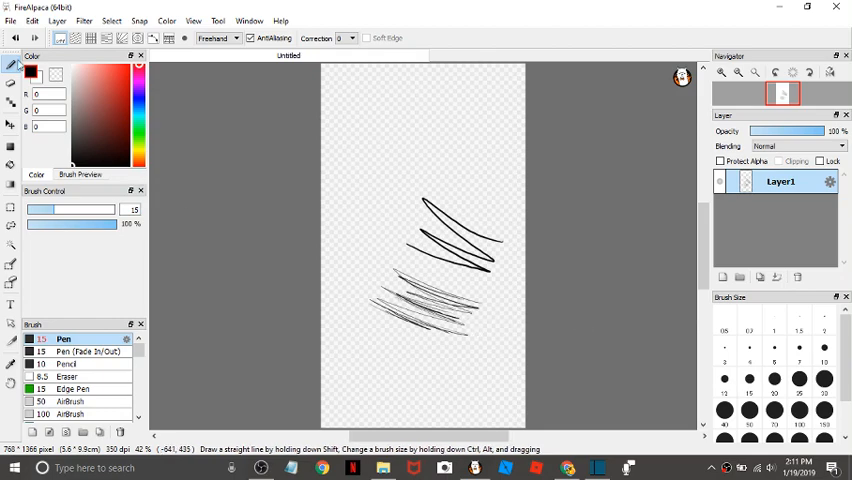
click(16, 38)
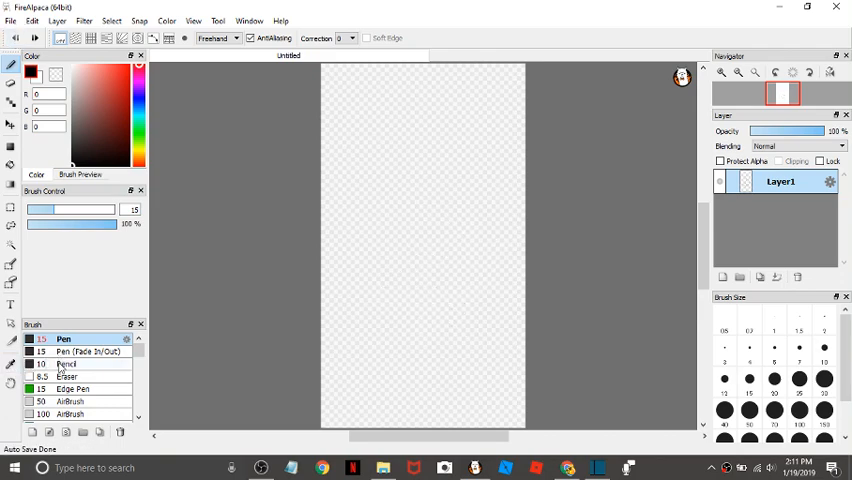
Switch to the Pencil brush for the next test strokes.
click(90, 352)
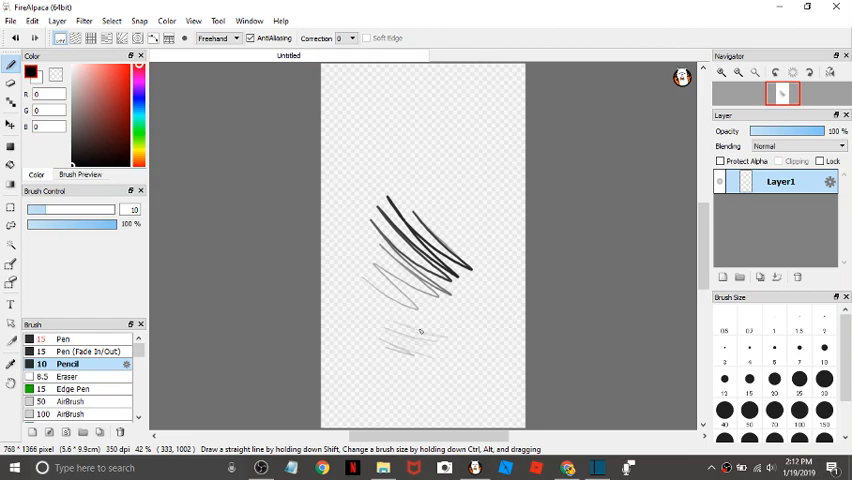
mouse_move(440, 214)
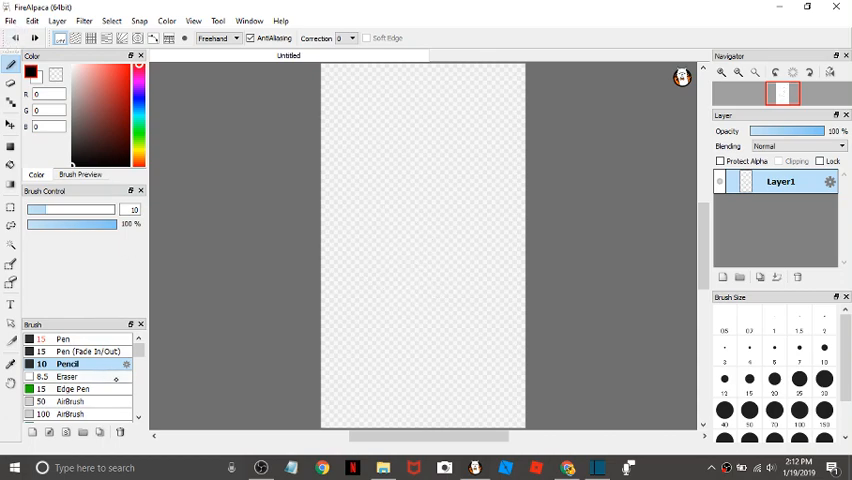
Draw Edge Pen sample strokes, undo them away, and return to the Eraser brush.
click(68, 376)
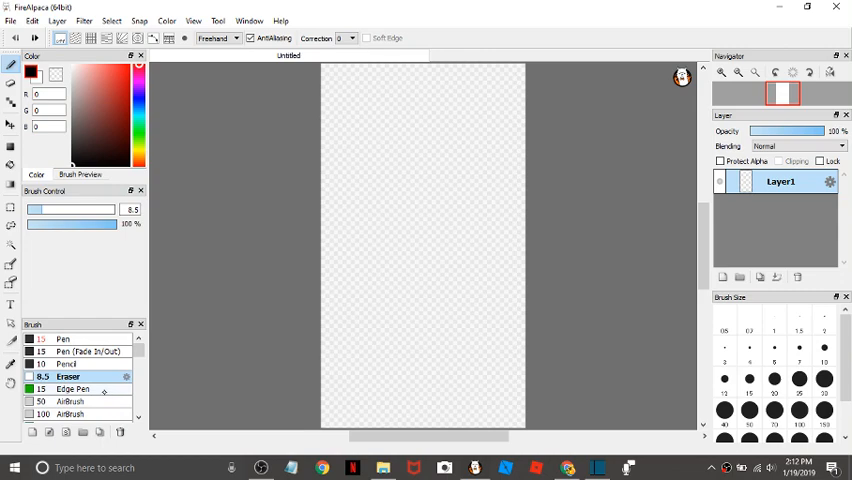
click(72, 388)
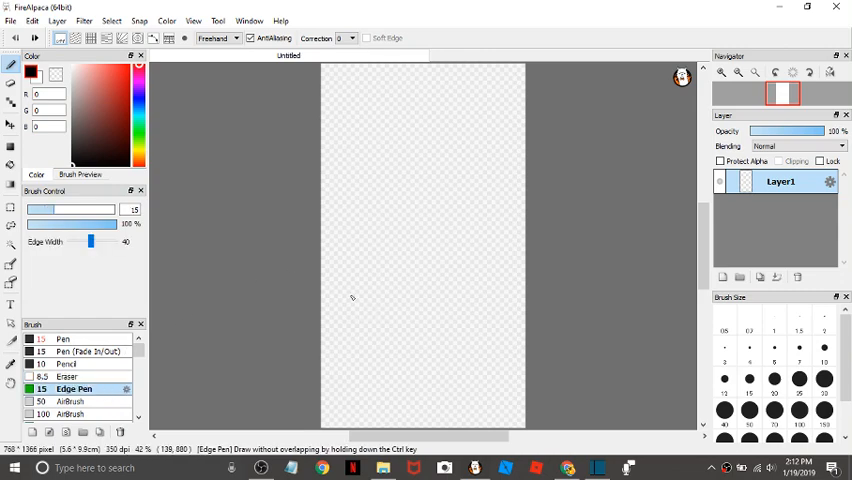
drag(380, 250, 460, 310)
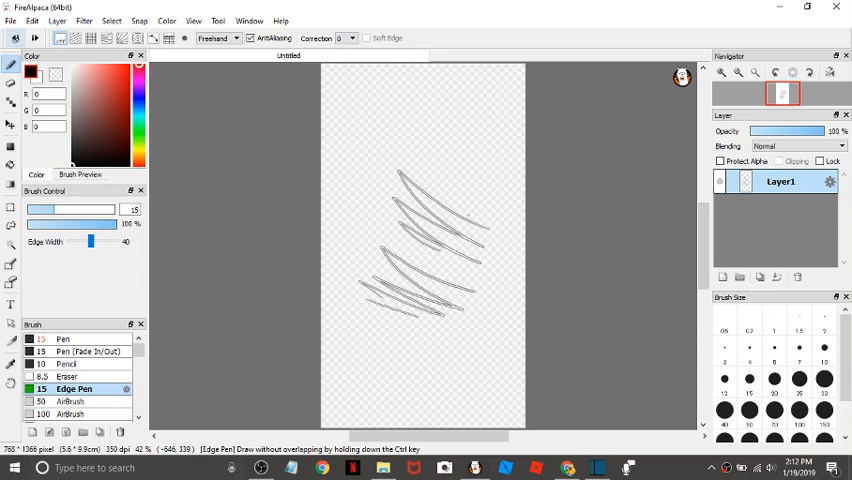
key(ctrl+z)
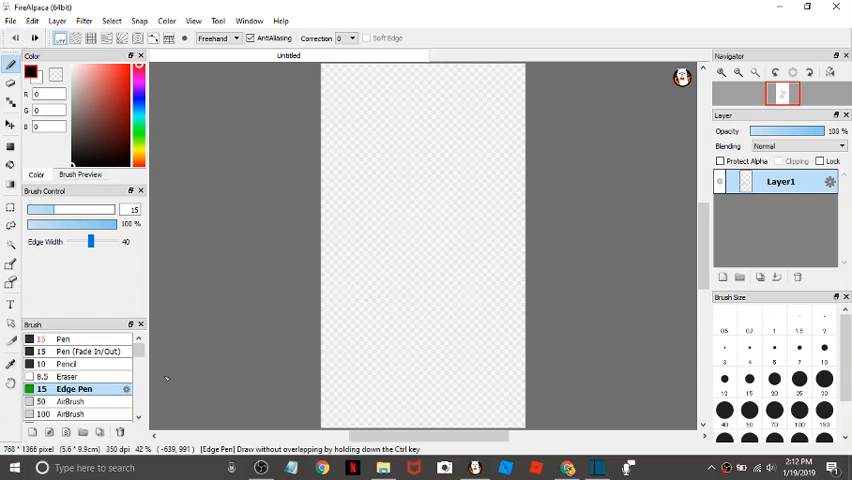
click(72, 400)
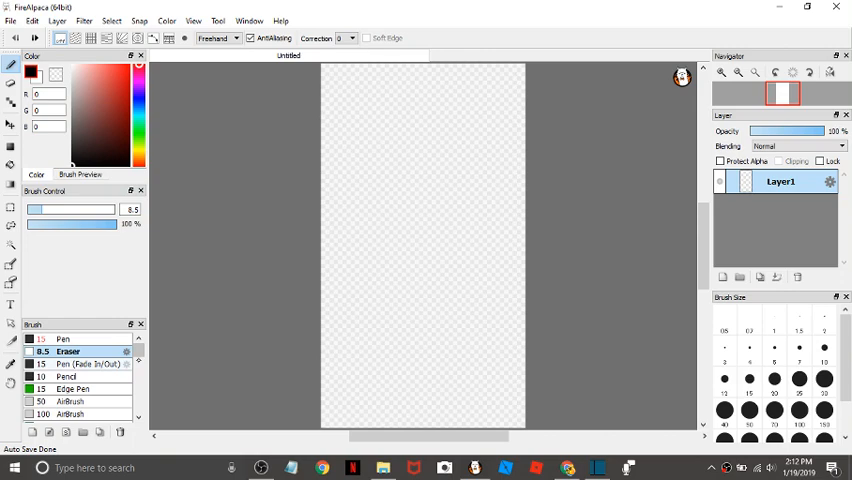
Paint a Watercolor sample stroke, try Blur, and undo the stroke away.
scroll(down, 3)
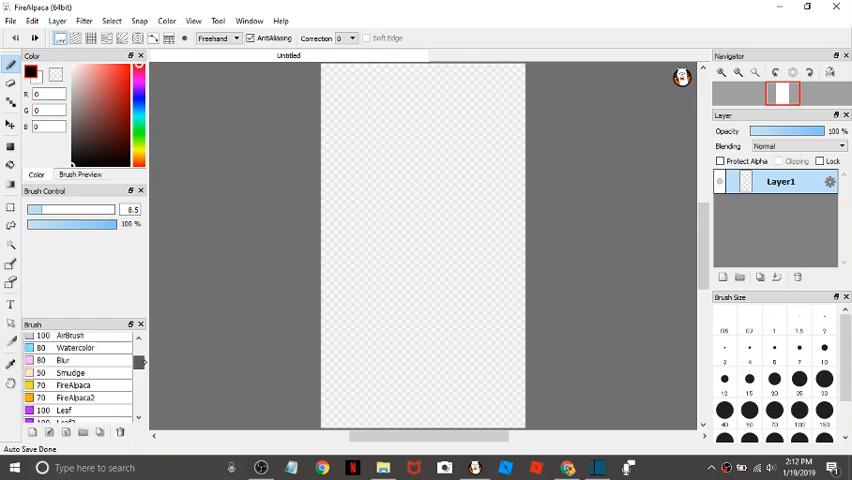
click(64, 360)
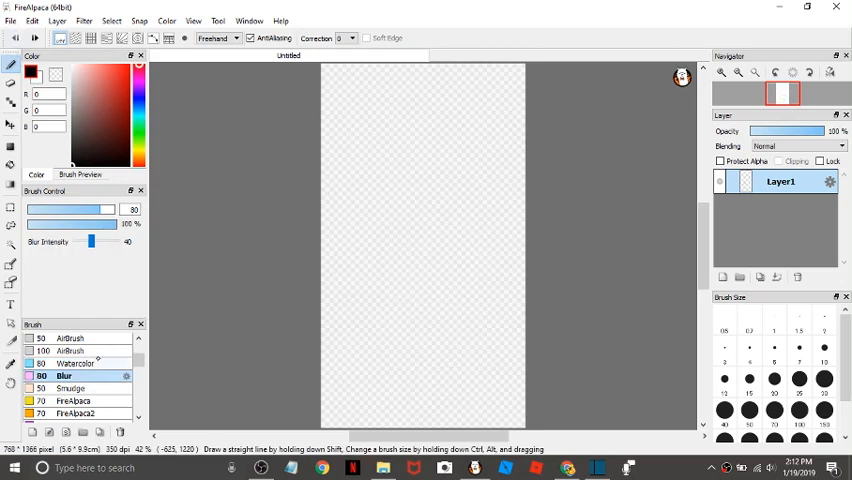
click(76, 364)
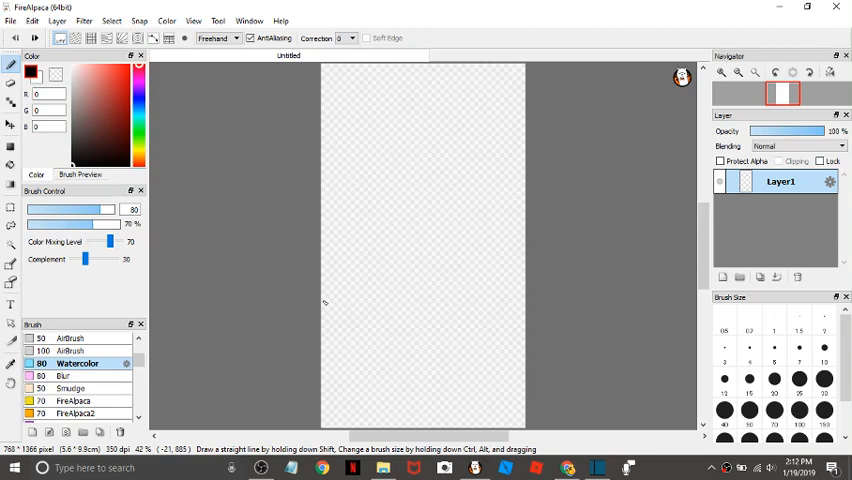
drag(384, 310, 430, 322)
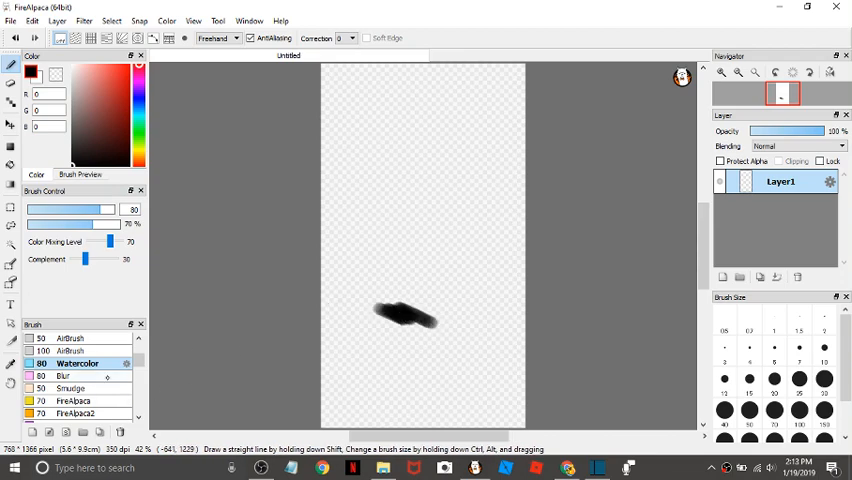
click(64, 376)
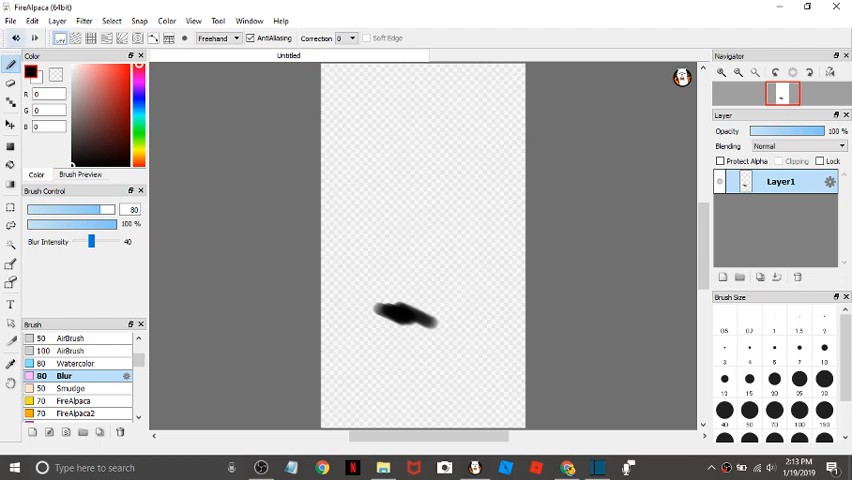
key(ctrl+z)
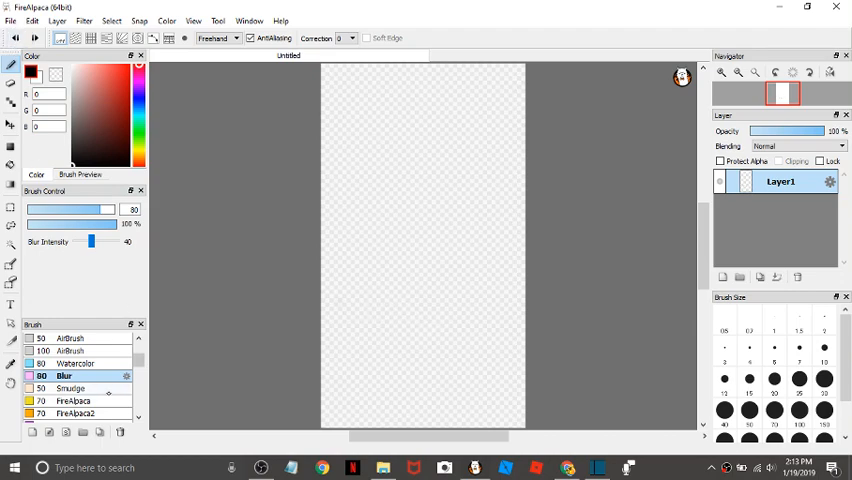
Paint a Watercolor stroke near the page bottom, then pick Smudge and FireAlpaca brushes.
click(76, 364)
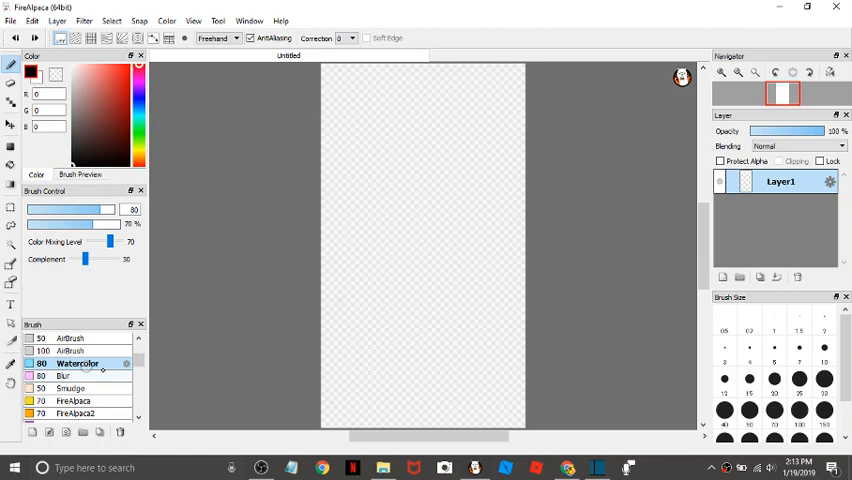
drag(390, 344, 420, 356)
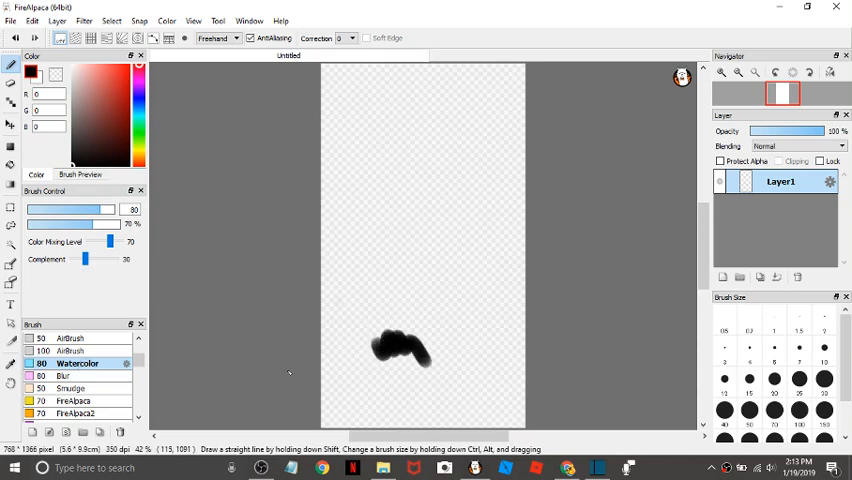
click(72, 388)
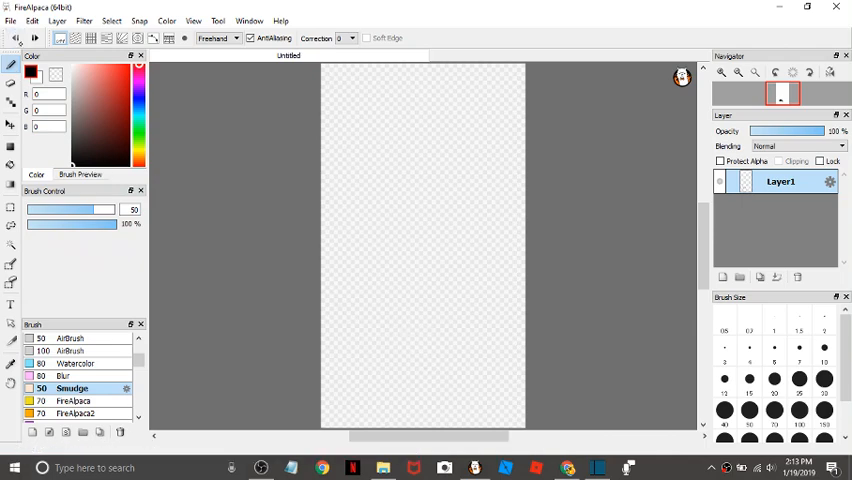
click(76, 400)
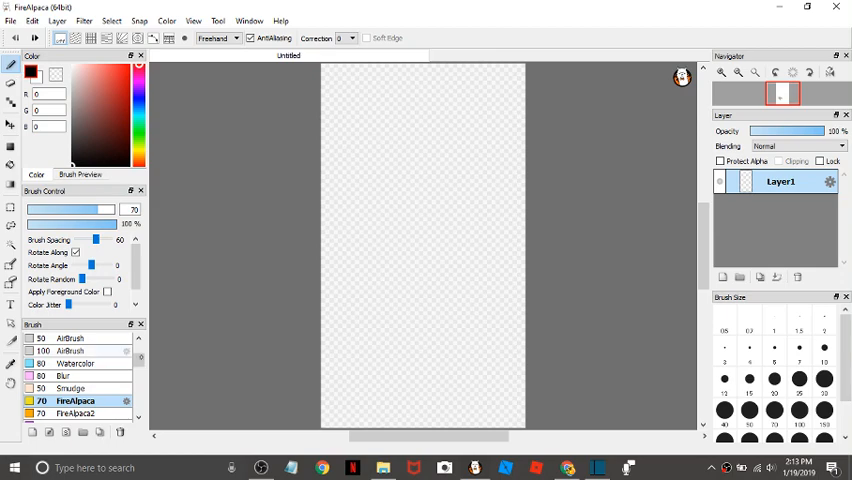
scroll(down, 3)
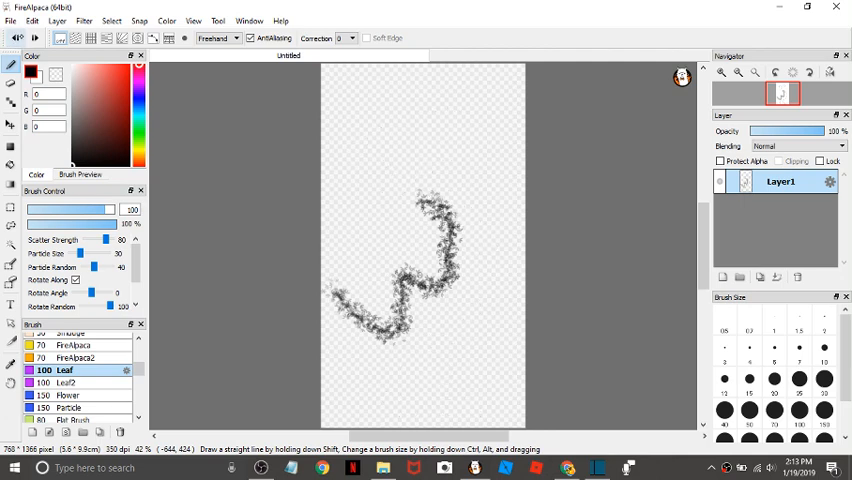
Undo the Leaf squiggle, try Particle and a Star test stroke, scrolling on toward Lightning (Pattern).
key(ctrl+z)
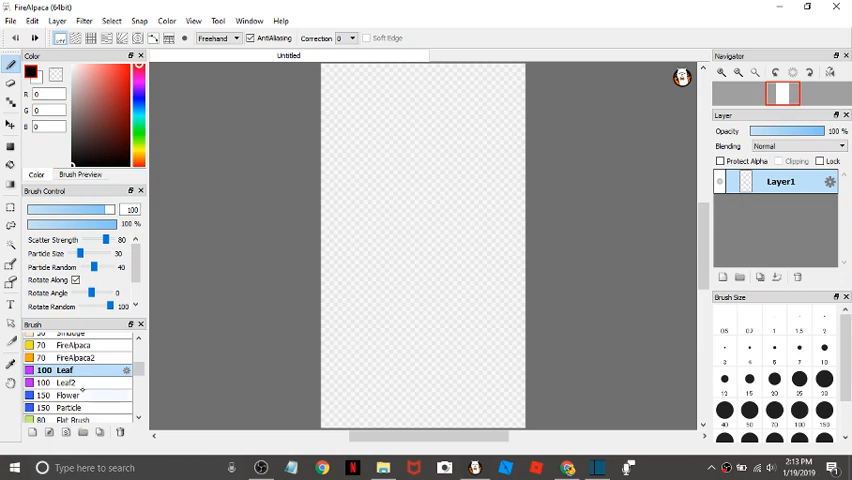
click(68, 396)
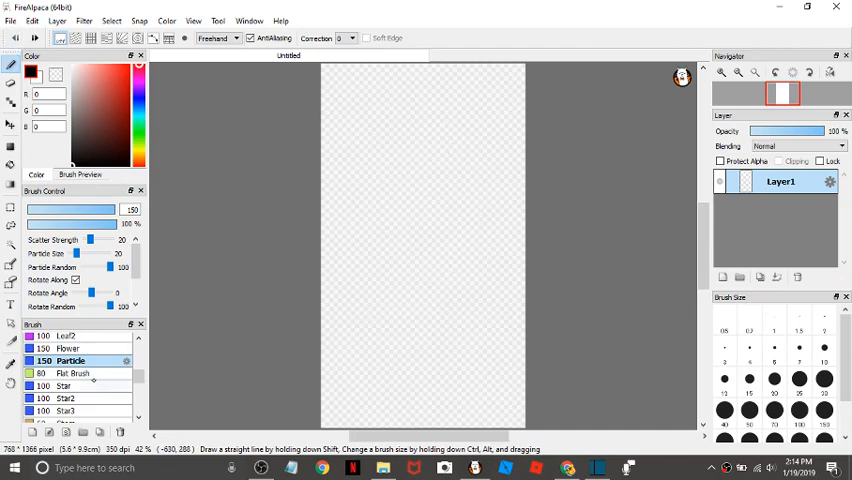
click(76, 372)
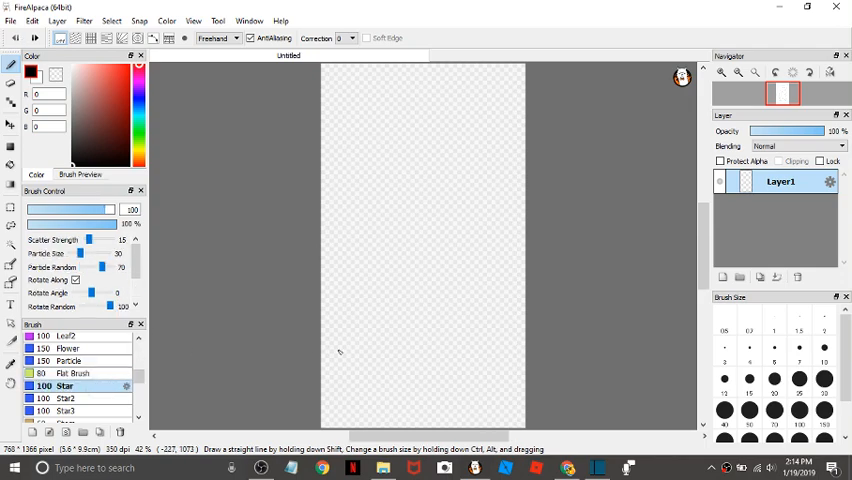
drag(404, 160, 408, 392)
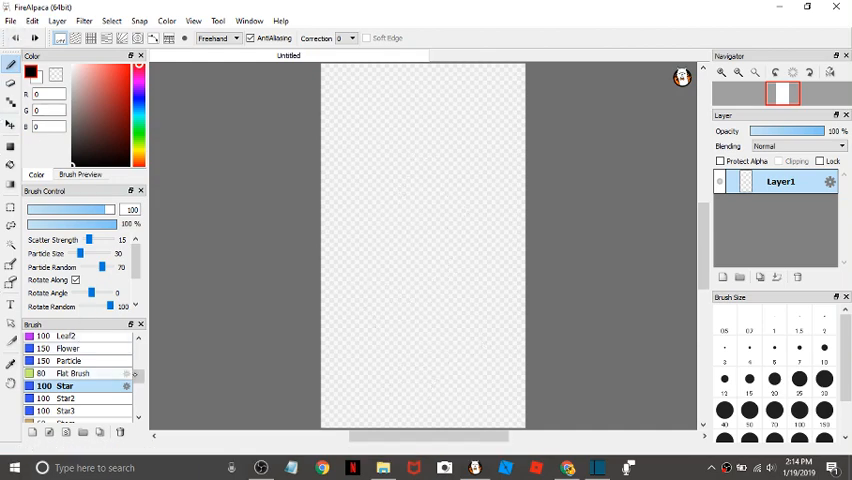
scroll(down, 3)
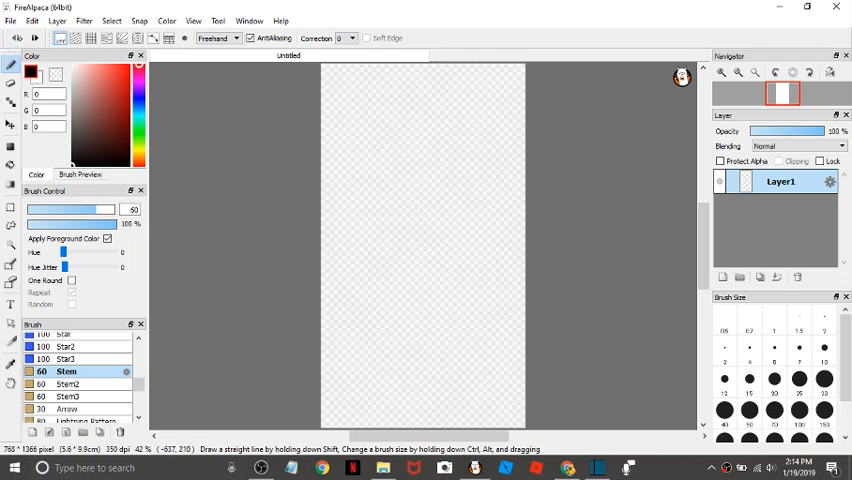
scroll(down, 3)
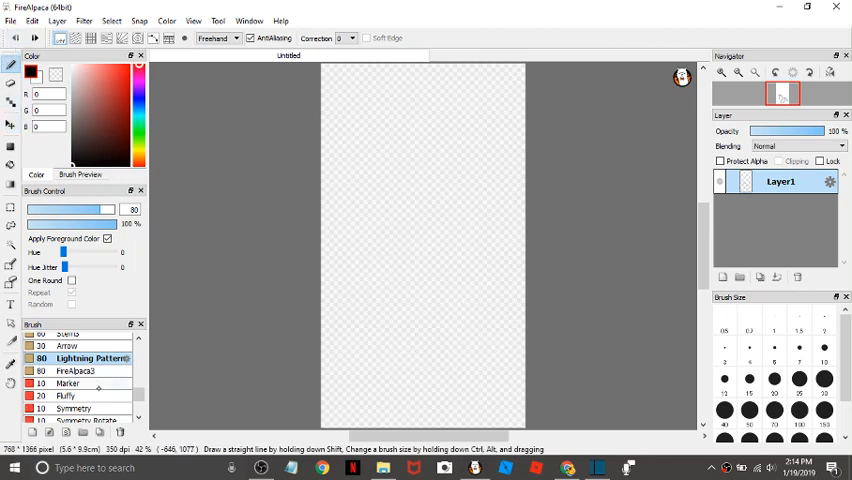
Pick the soft brush below Marker and scroll the list down to the Symmetry brushes.
click(68, 396)
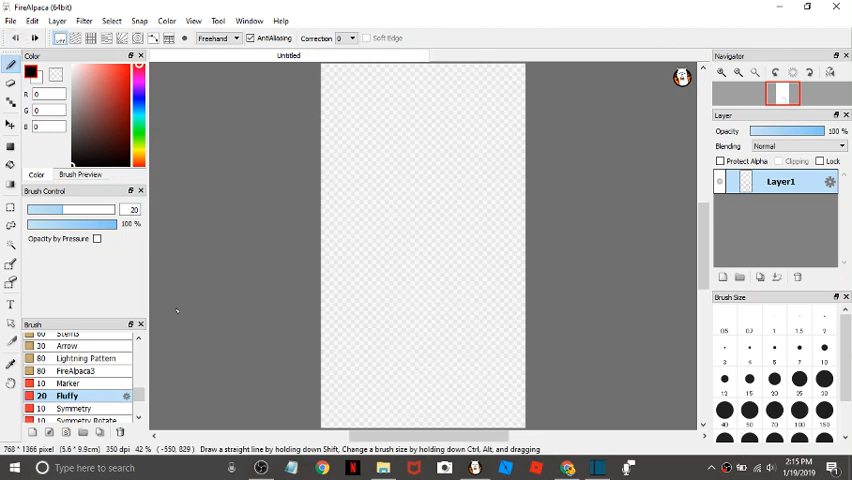
scroll(down, 3)
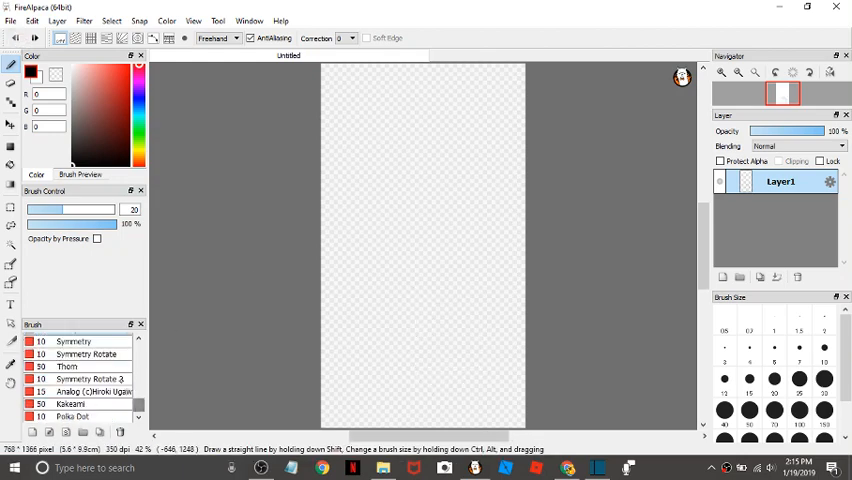
Draw mirrored petal curves near the top of the page with the Symmetry brush.
click(72, 340)
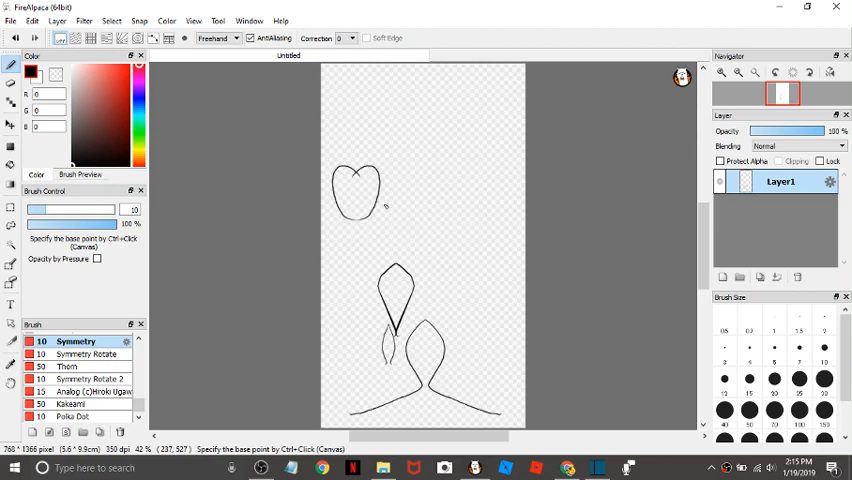
drag(400, 176, 476, 164)
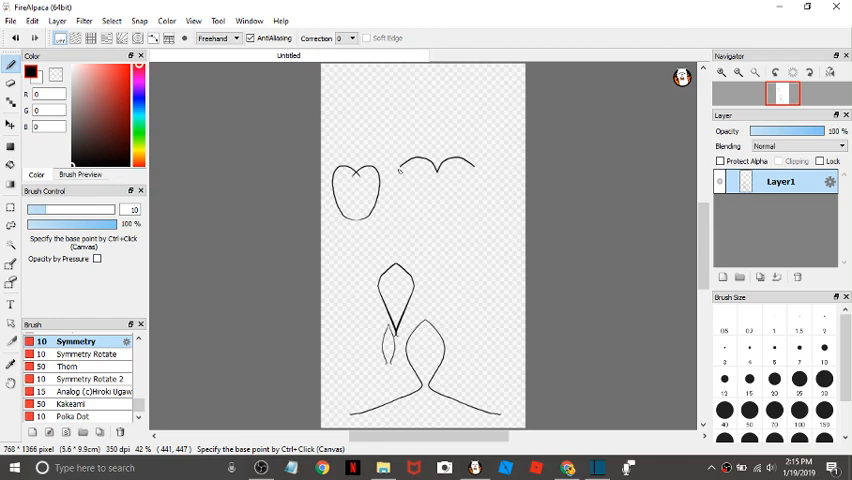
drag(400, 170, 436, 250)
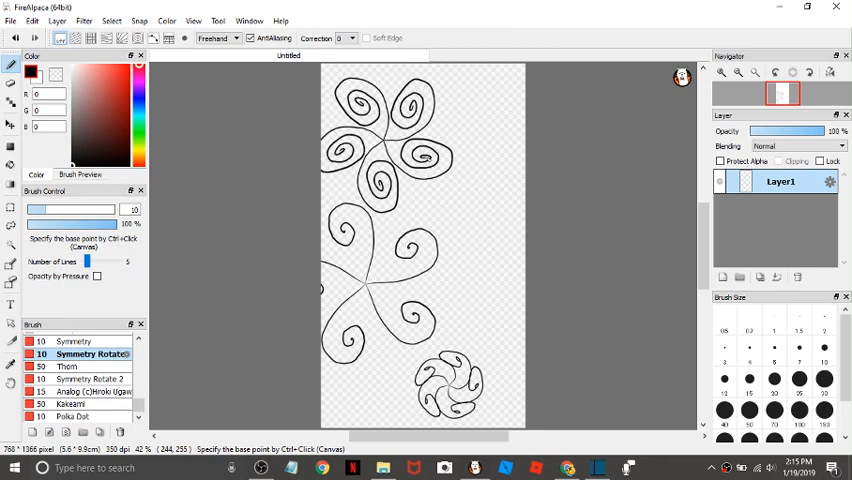
mouse_move(476, 212)
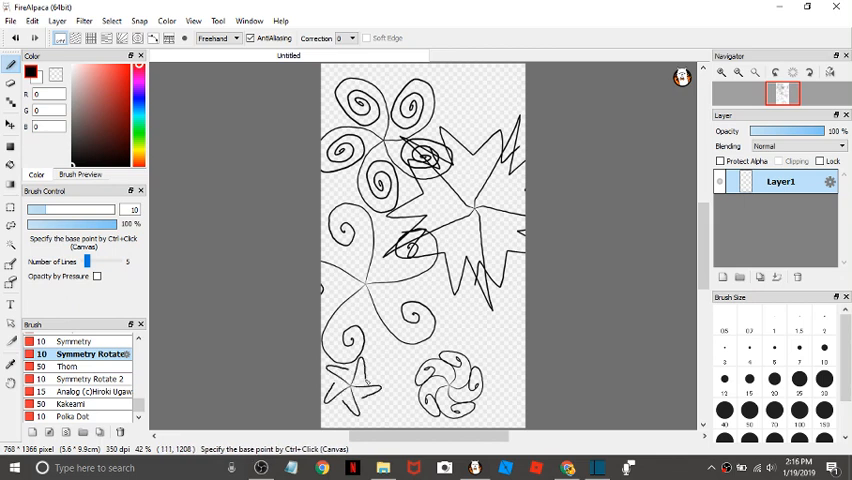
mouse_move(370, 390)
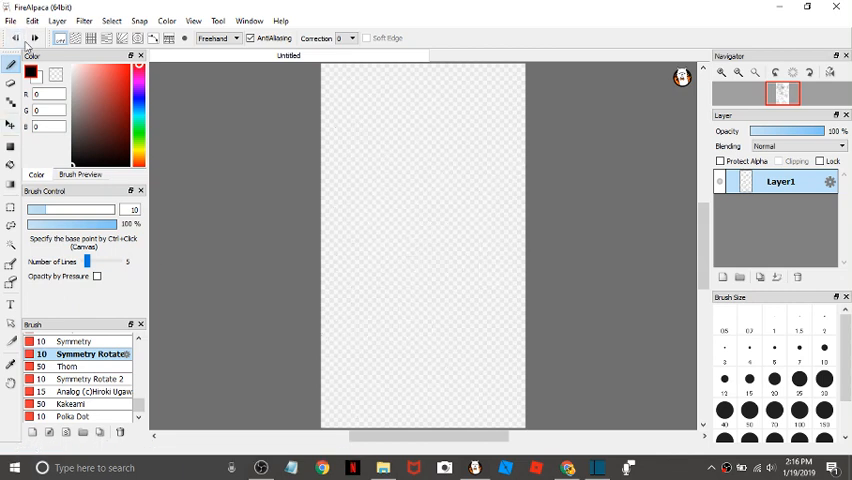
Paint a Thorn stroke and an Analog pen zigzag, then undo the zigzag away.
click(68, 366)
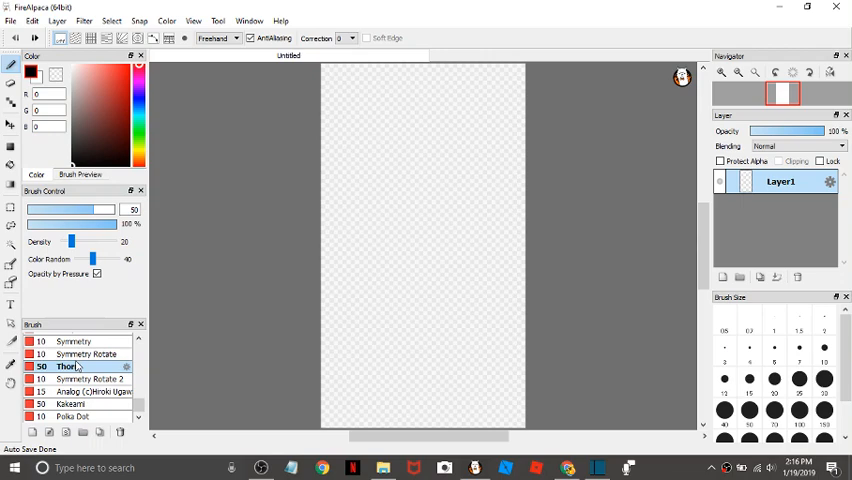
drag(420, 210, 440, 330)
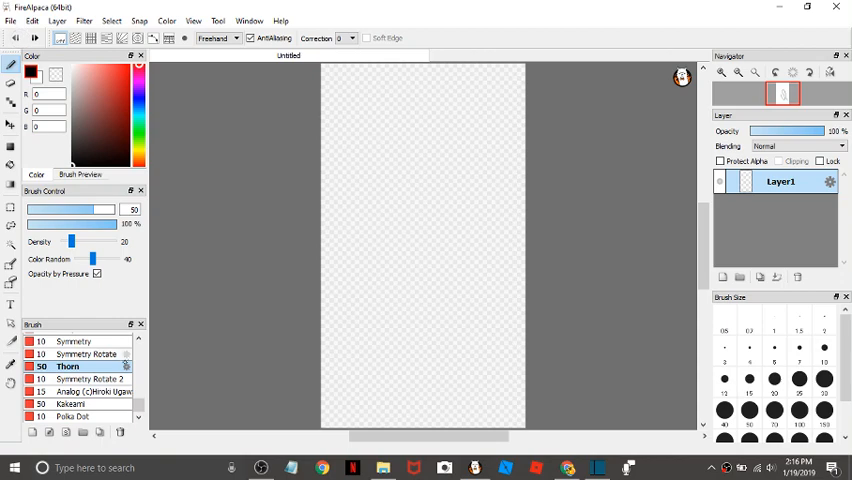
click(84, 378)
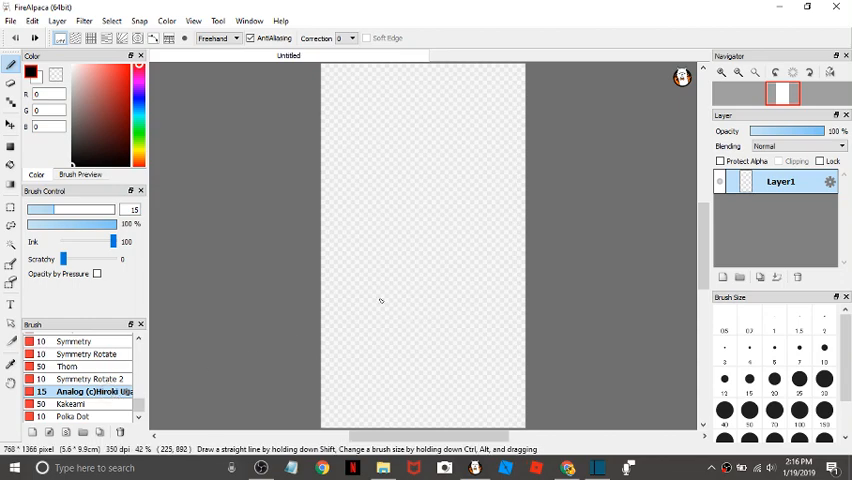
drag(378, 300, 504, 360)
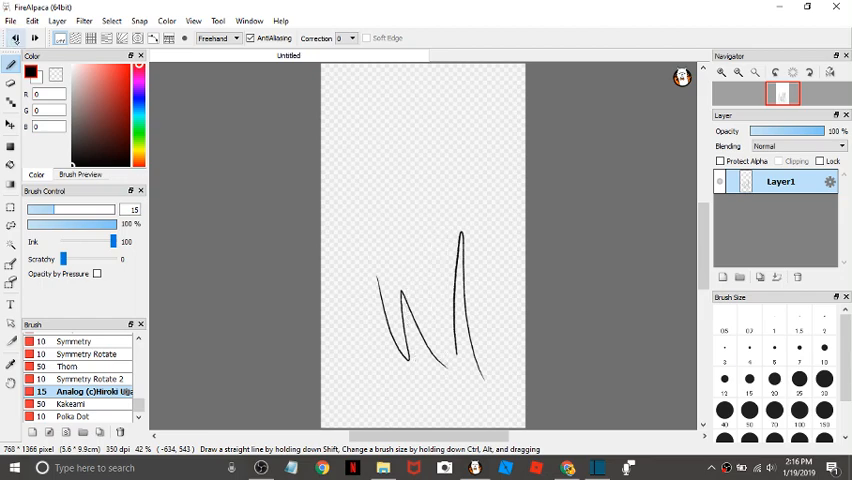
key(ctrl+z)
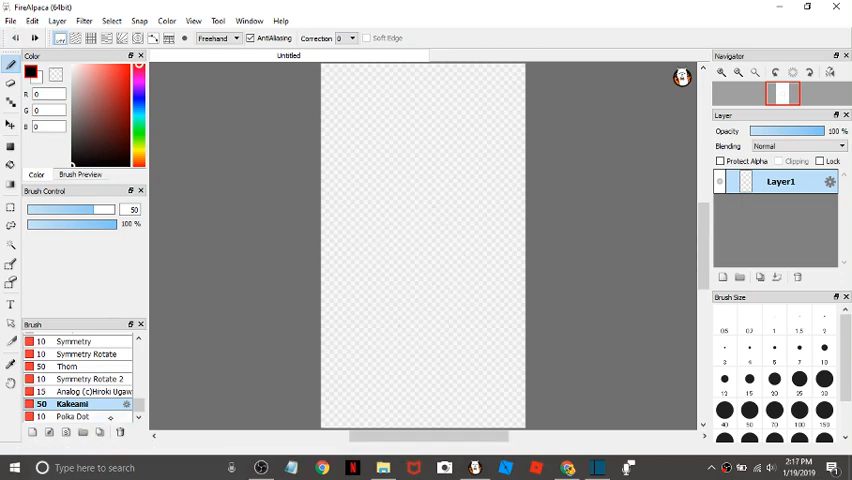
Paint a scattered Polka Dot test stroke across the lower page.
click(76, 416)
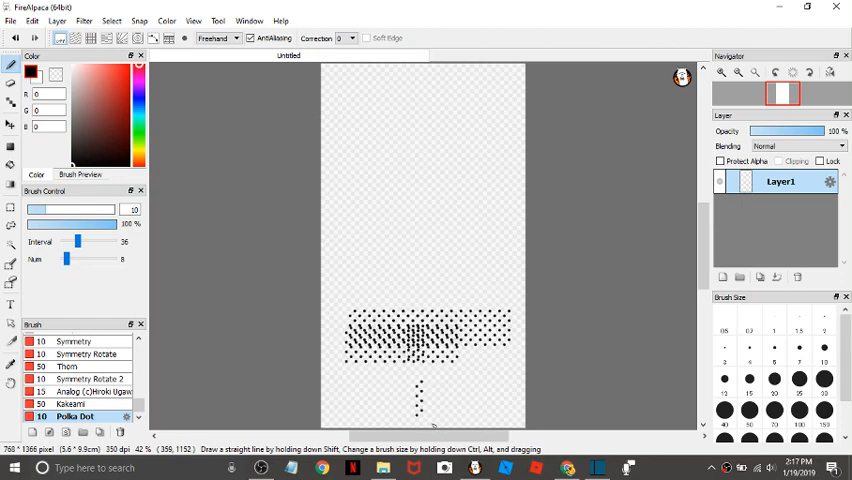
drag(420, 384, 466, 416)
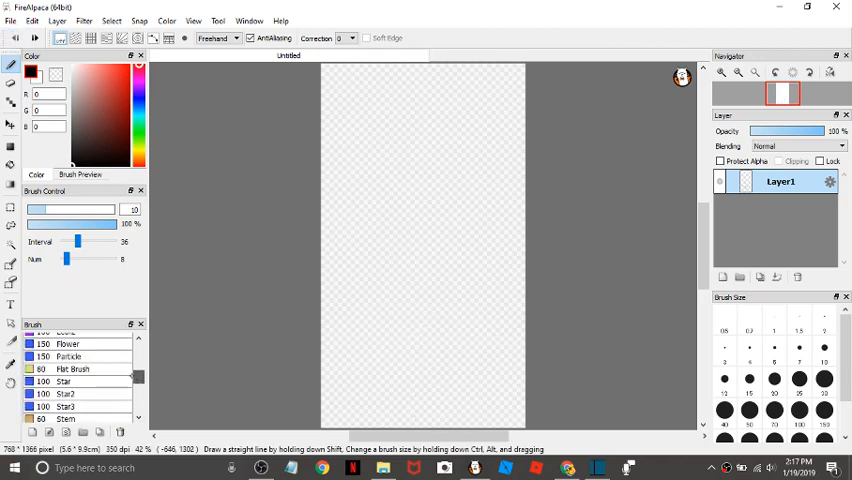
scroll(up, 3)
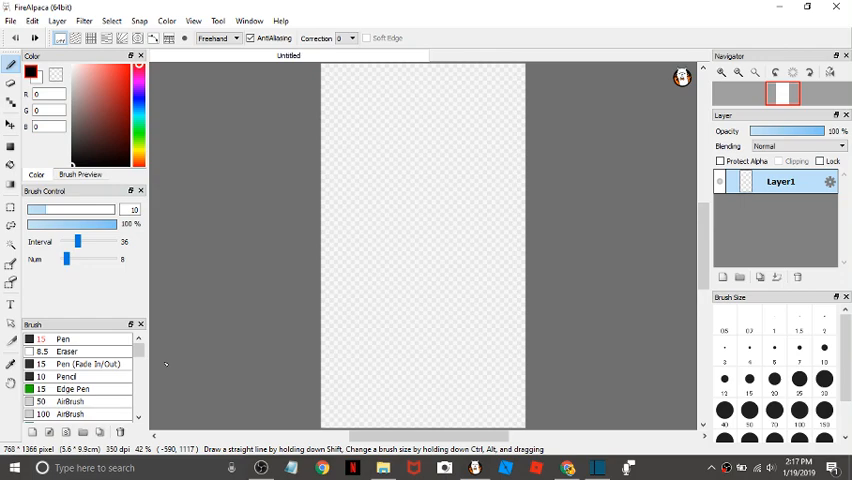
mouse_move(156, 276)
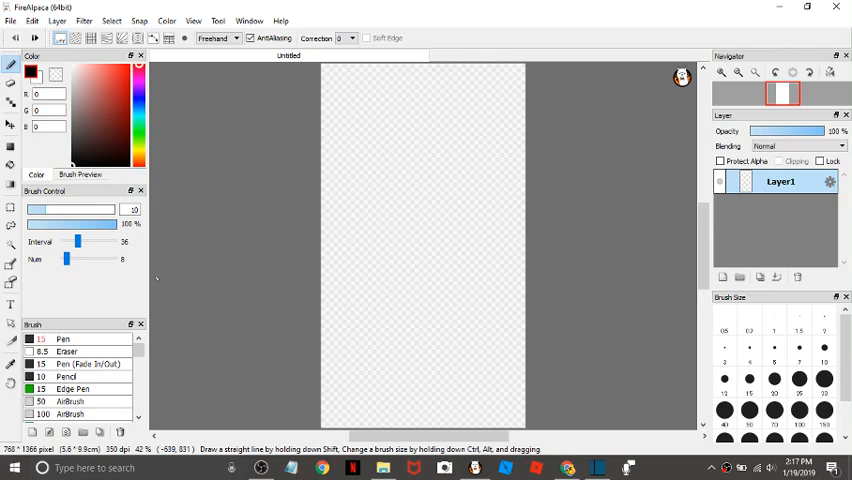
mouse_move(260, 468)
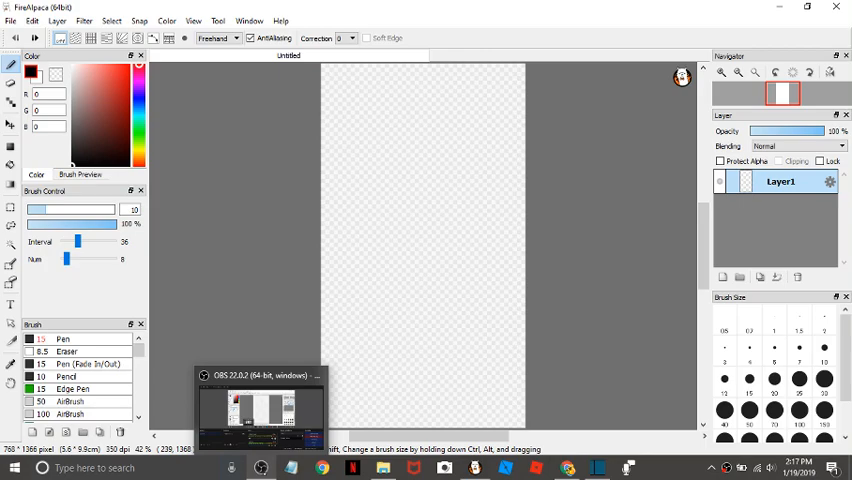